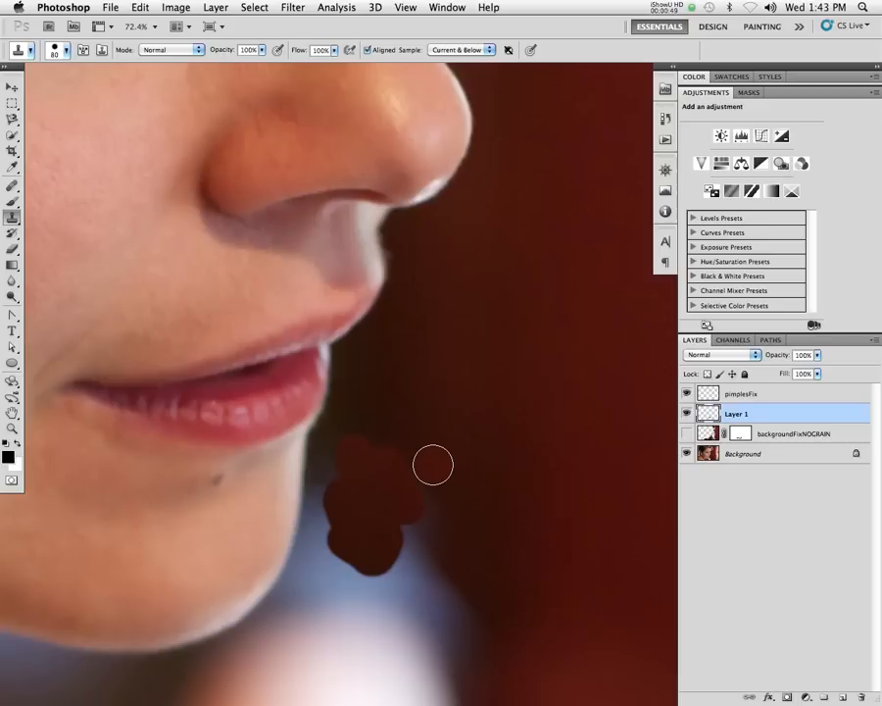
Step: Clone the dark red background over the skin below the lips with the Clone Stamp
{"action": "left_click", "coordinate": [47, 51]}
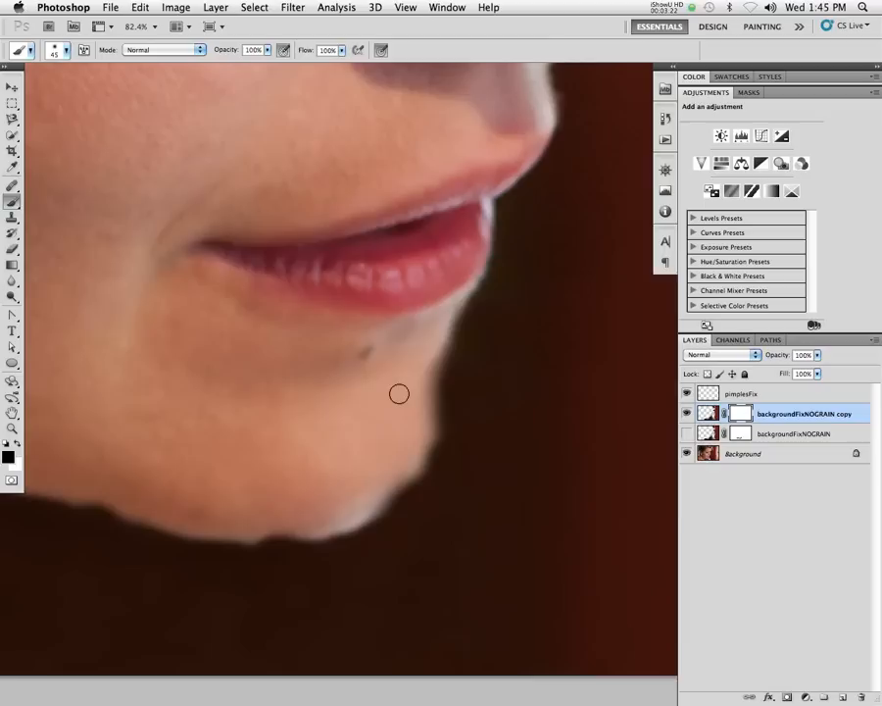
Step: Paint the layer mask along the chin edge so the red backdrop meets it softly
{"action": "left_click_drag", "start_coordinate": [400, 392], "coordinate": [435, 341]}
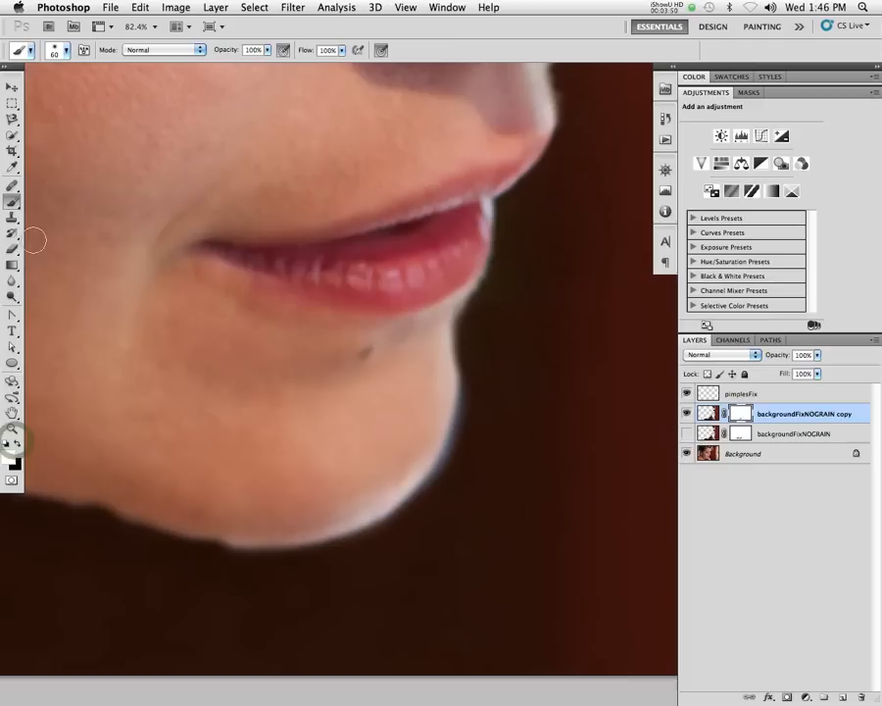
Step: Soften the mask along the underside of the chin with a soft brush
{"action": "left_click_drag", "start_coordinate": [480, 427], "coordinate": [443, 500]}
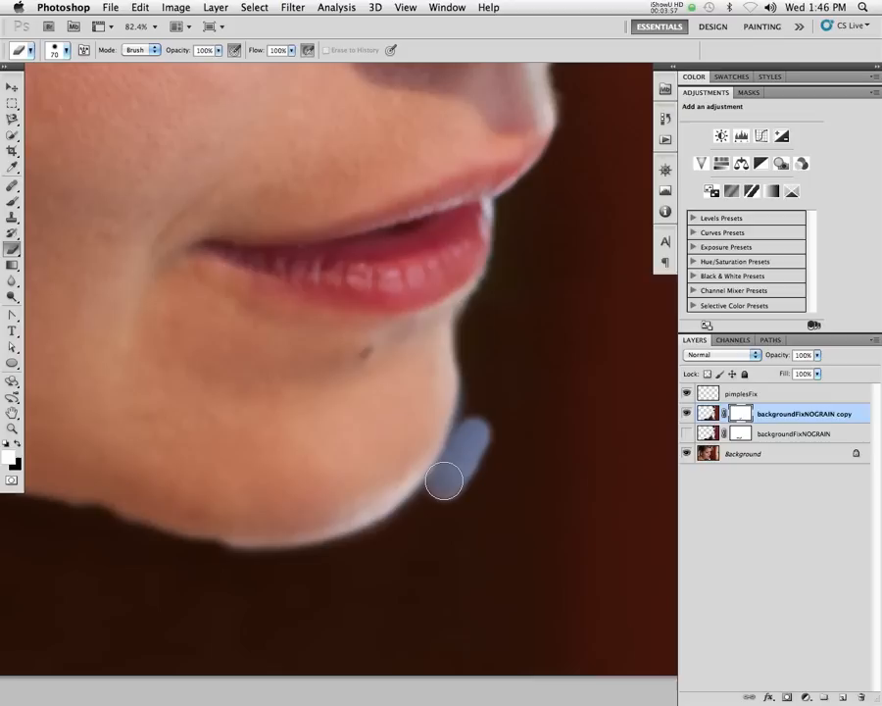
{"action": "left_click_drag", "start_coordinate": [443, 480], "coordinate": [466, 473]}
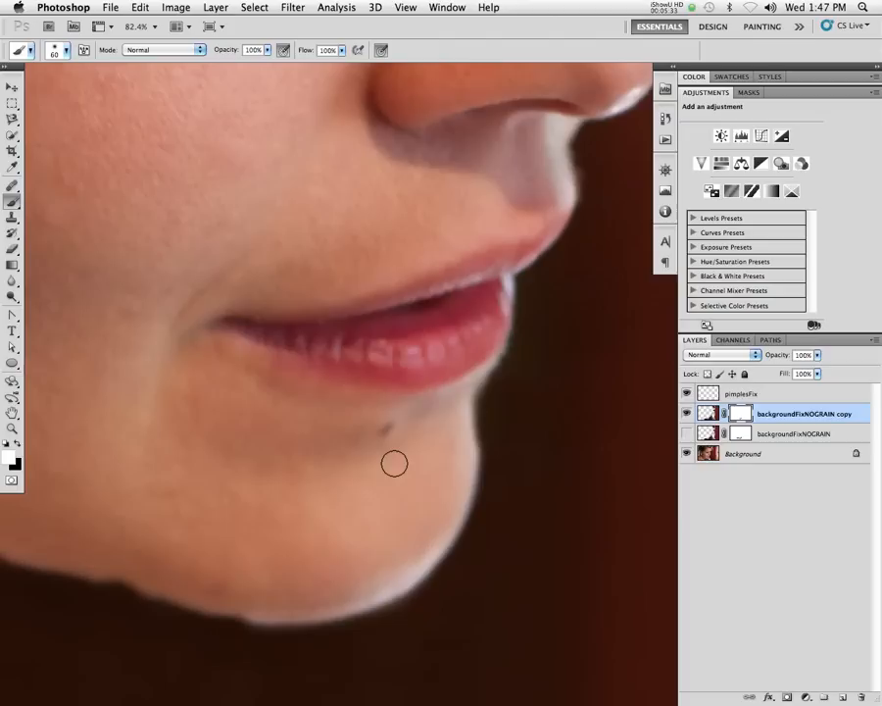
{"action": "mouse_move", "coordinate": [325, 494]}
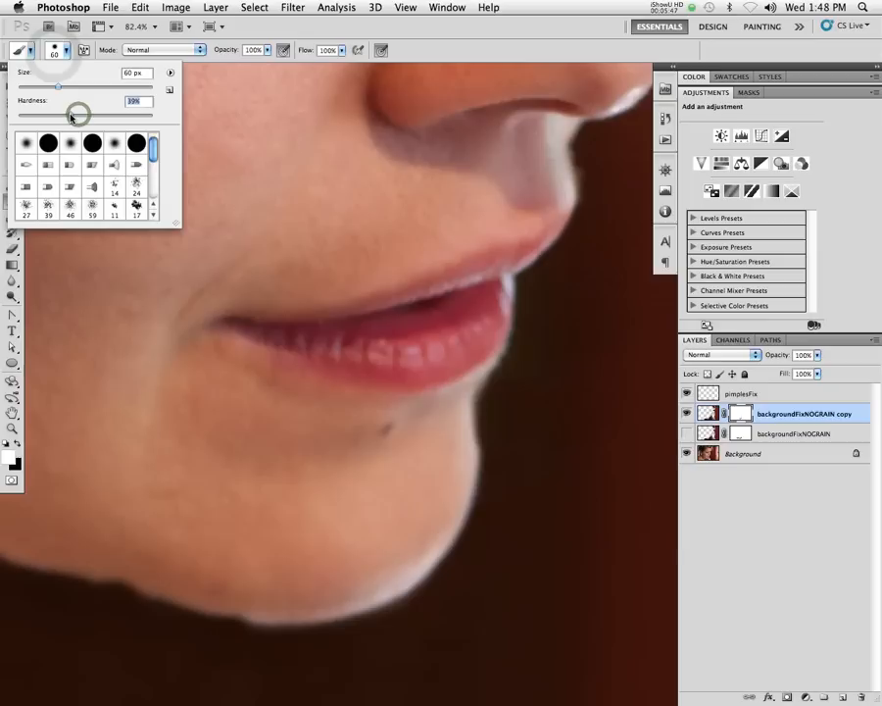
Step: Lower the brush Hardness in the Brush Preset picker for a softer mask edge
{"action": "left_click", "coordinate": [91, 357]}
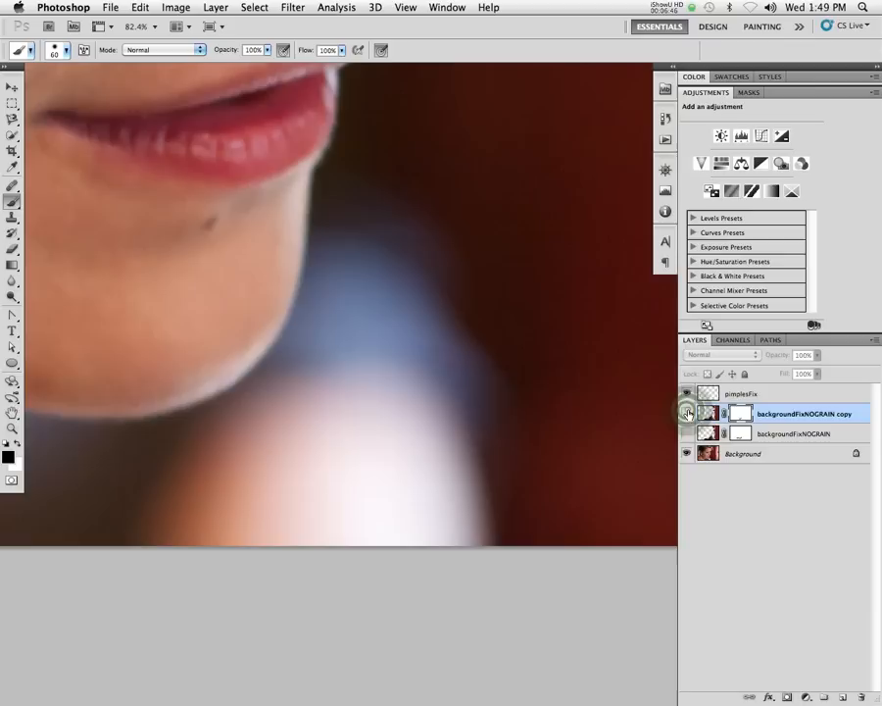
Step: Hide the backgroundforVIDEO copy layer to reveal the original blue background
{"action": "left_click", "coordinate": [686, 411]}
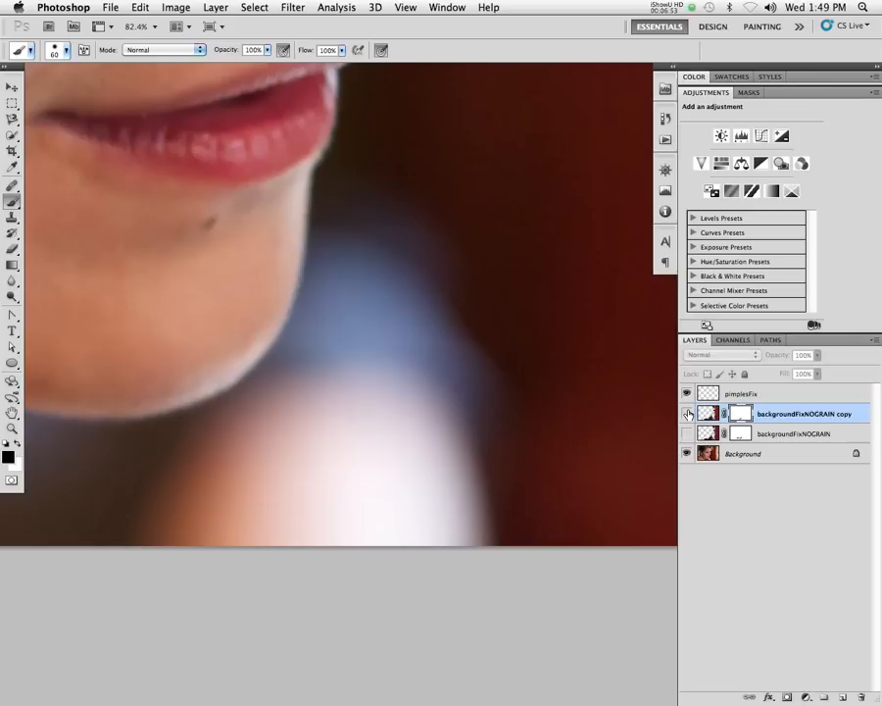